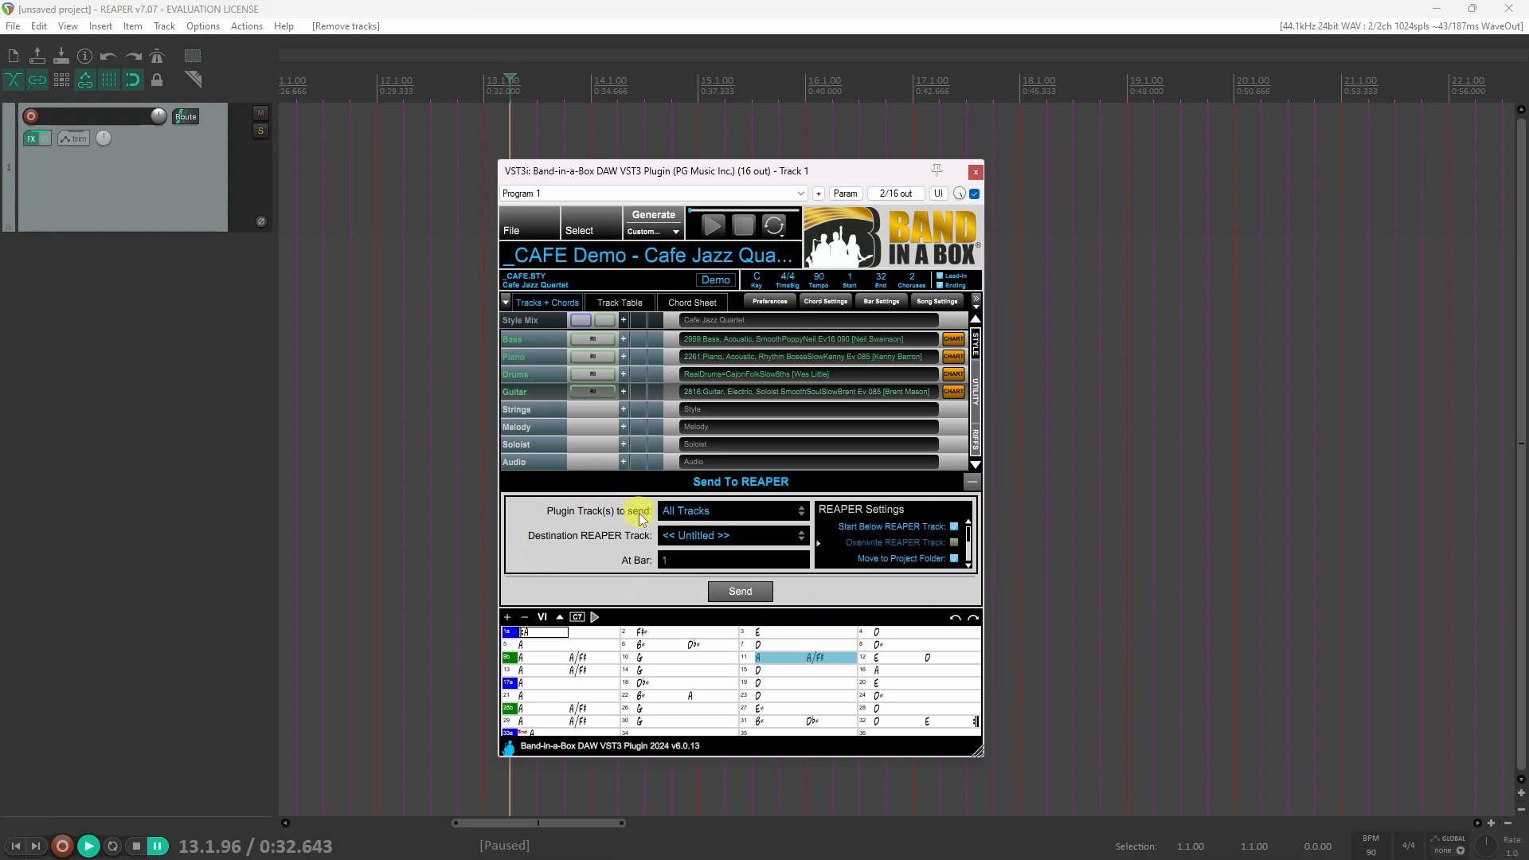
pyautogui.moveTo(727, 523)
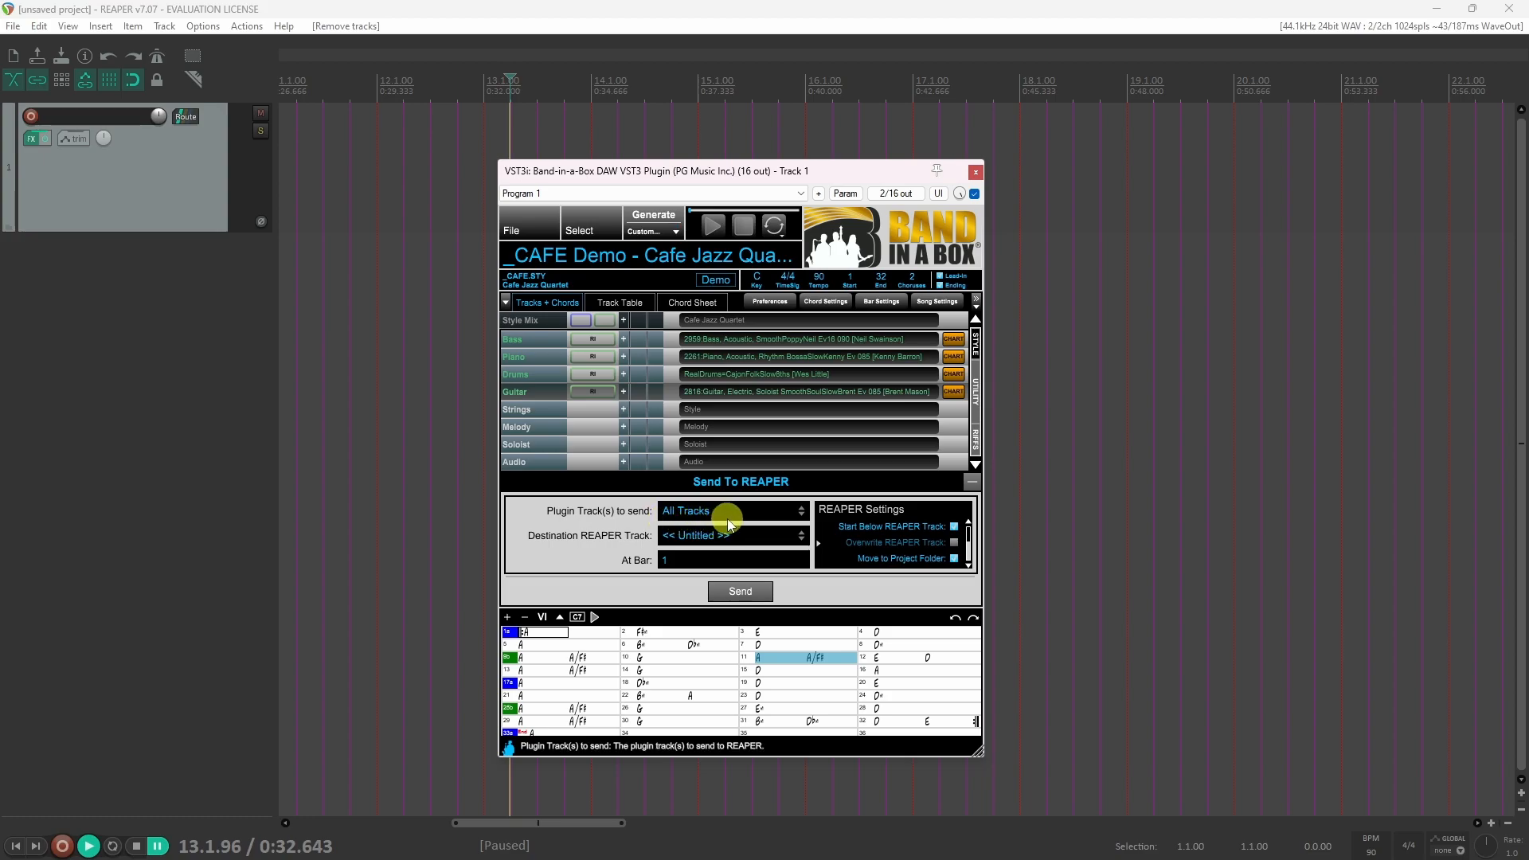
pyautogui.moveTo(722, 535)
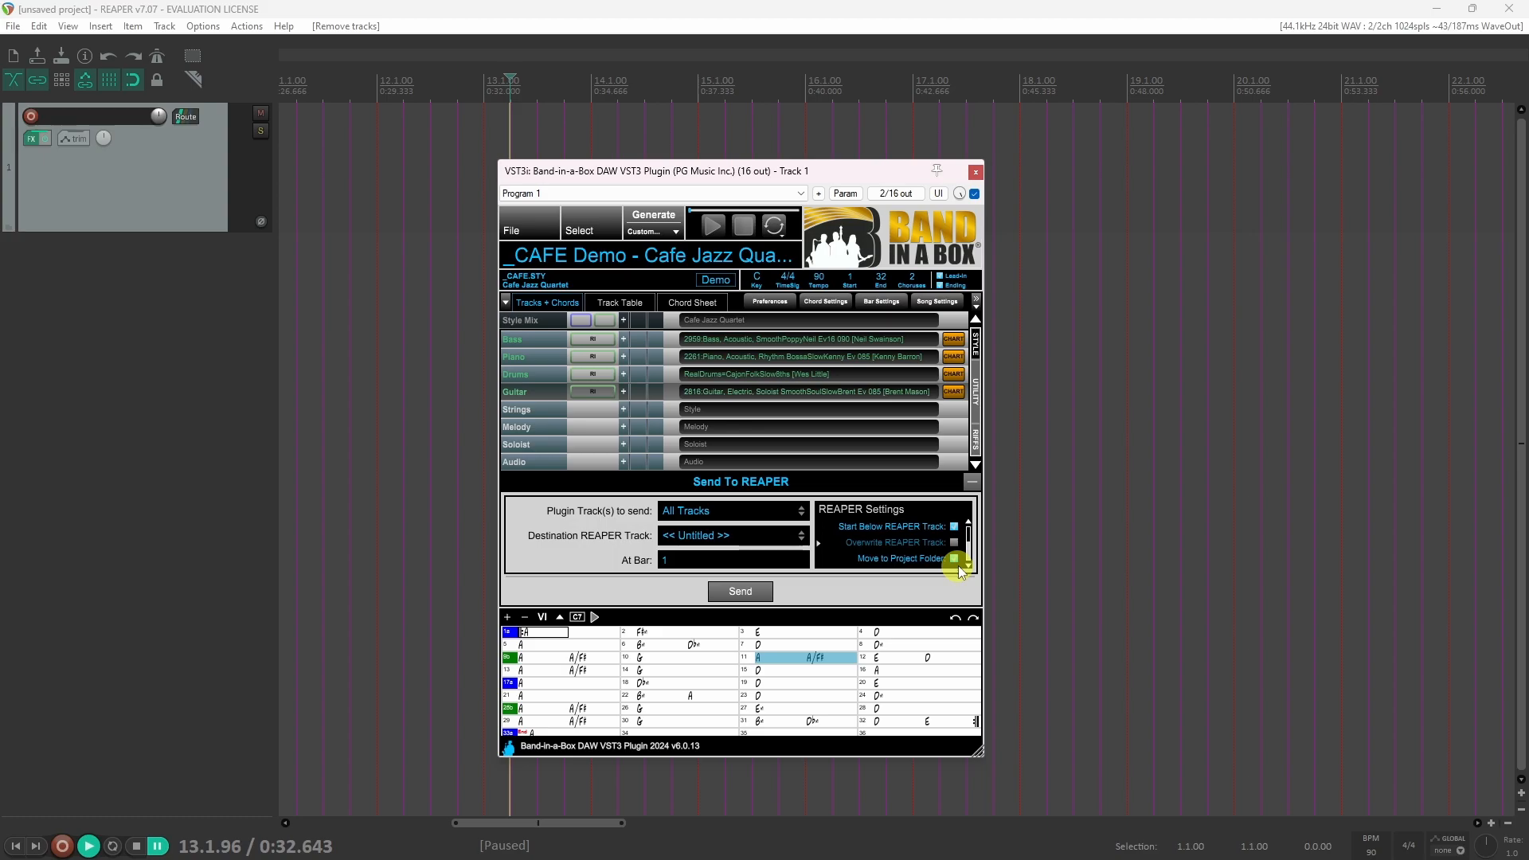
# - Send the plugin tracks and confirm generating the Cafe Jazz bass, piano, drums and guitar first
pyautogui.scroll(-3)
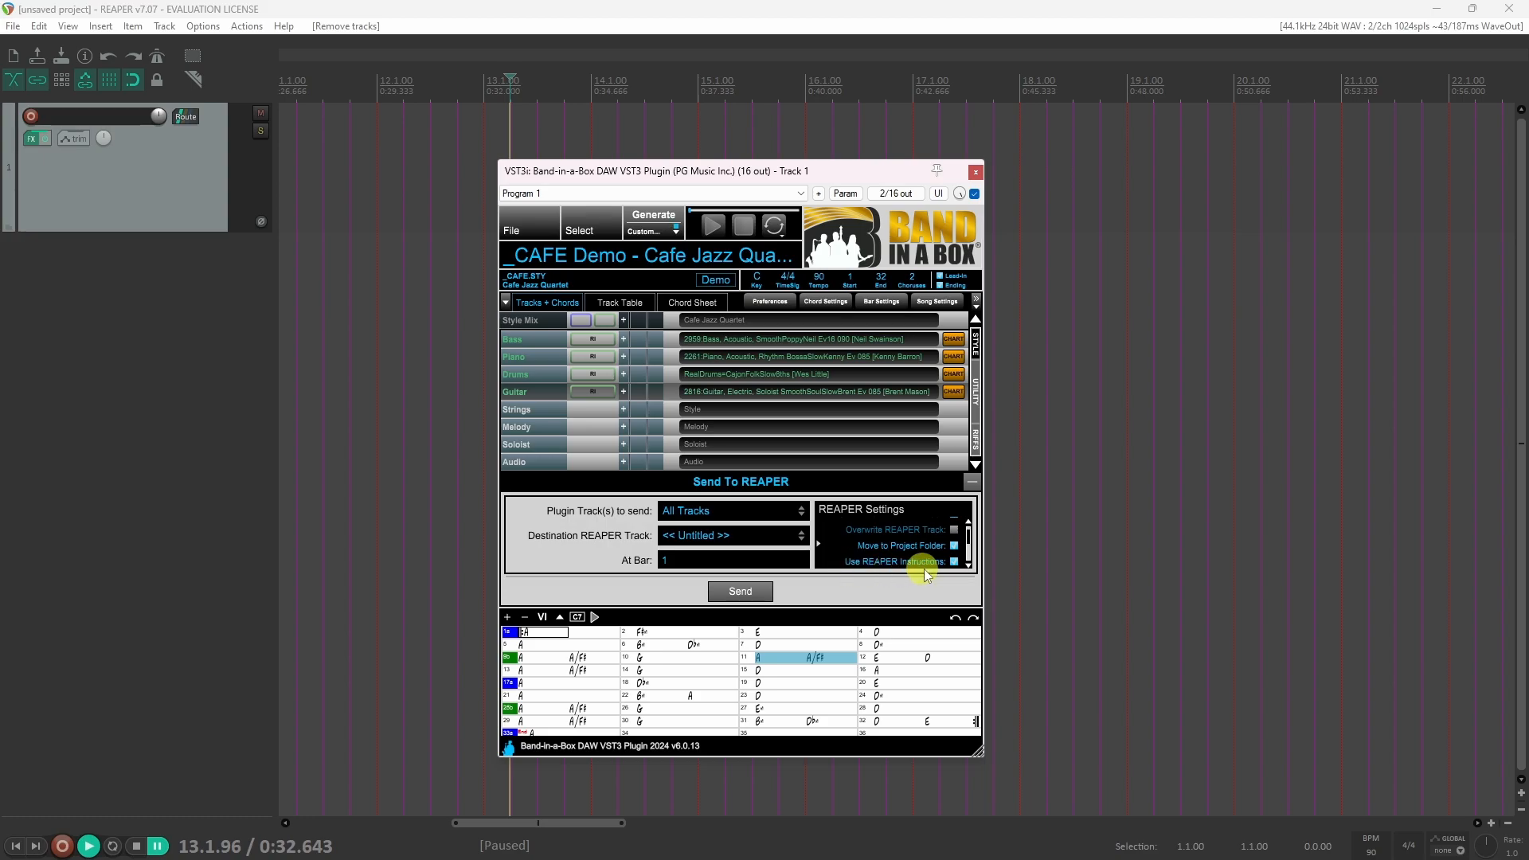
pyautogui.scroll(-3)
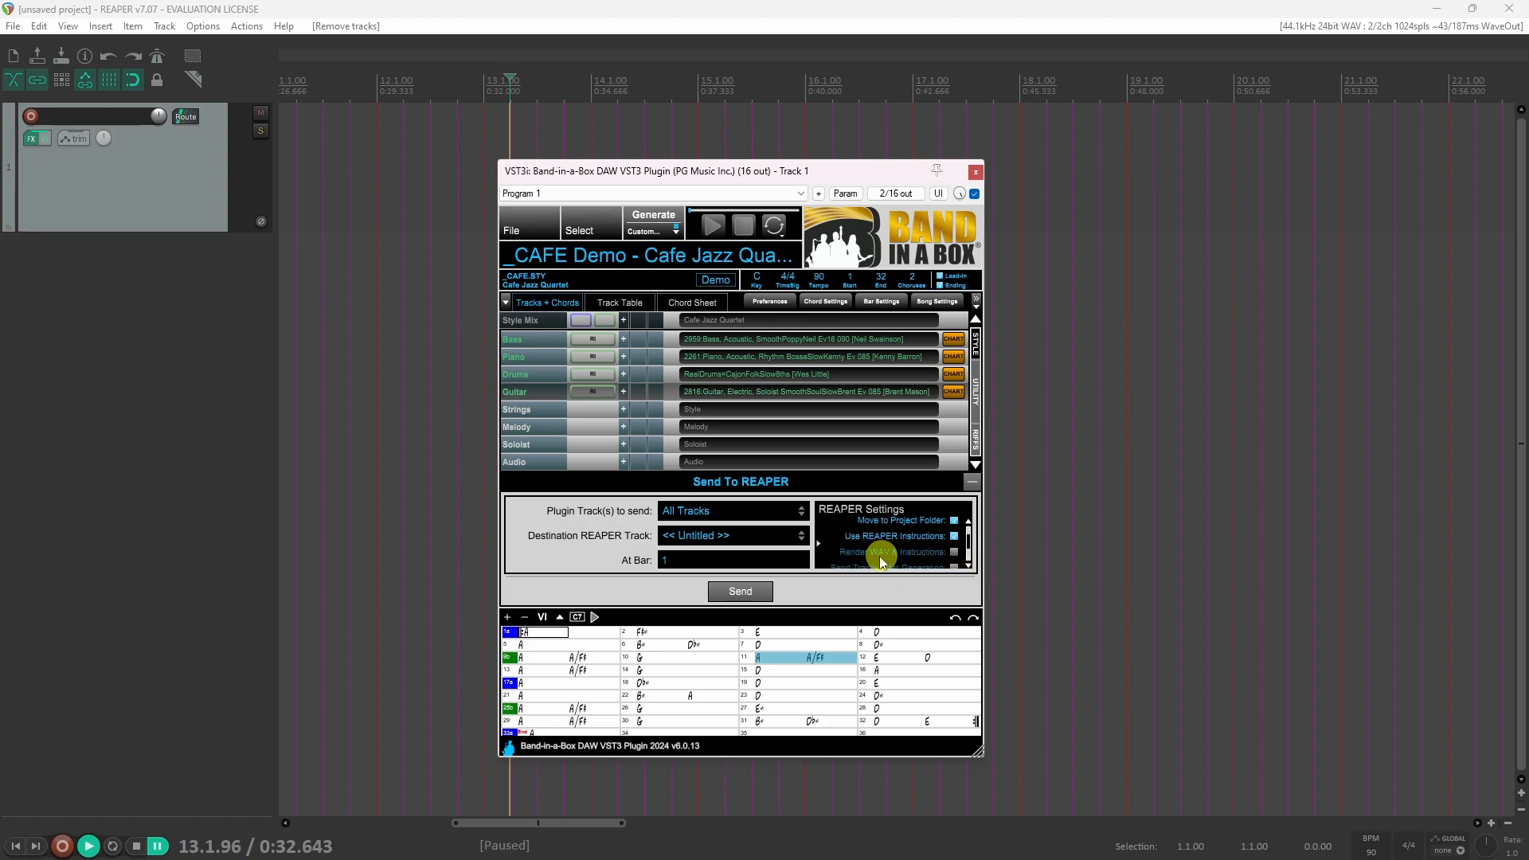
pyautogui.moveTo(843, 564)
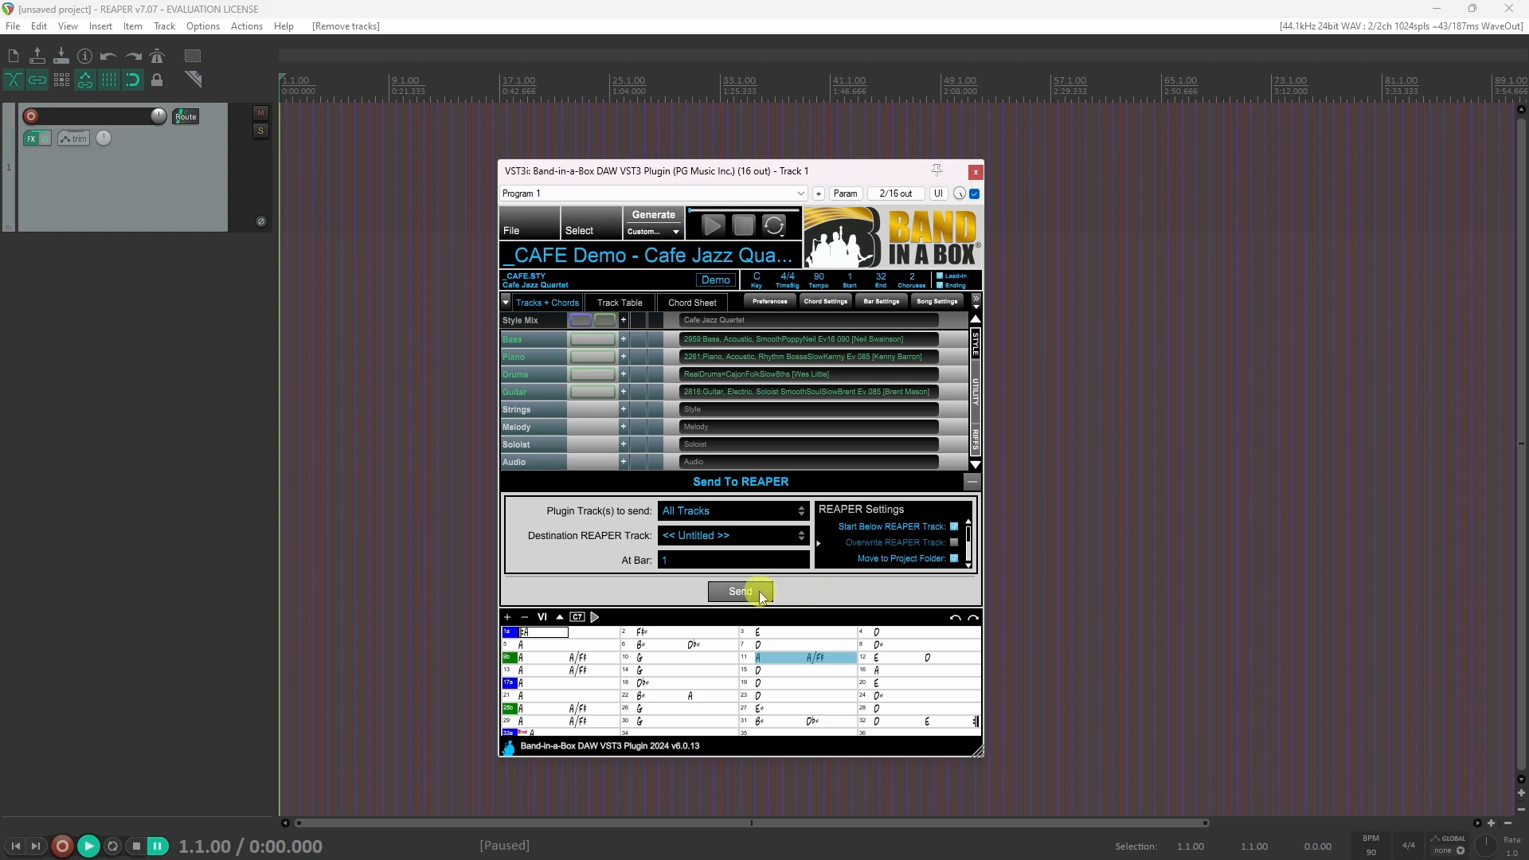
pyautogui.click(740, 591)
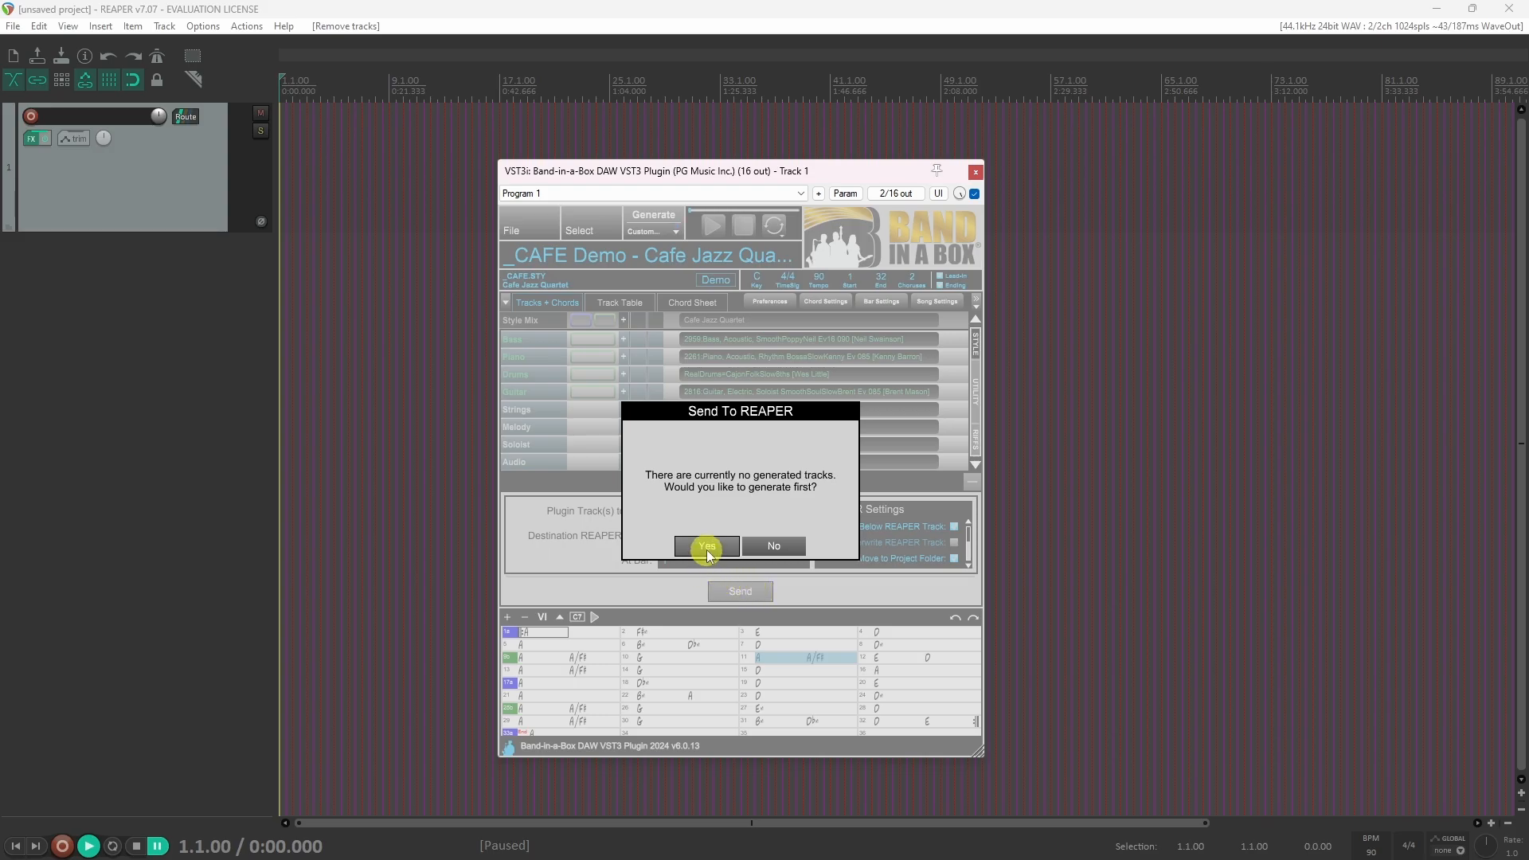
pyautogui.click(705, 545)
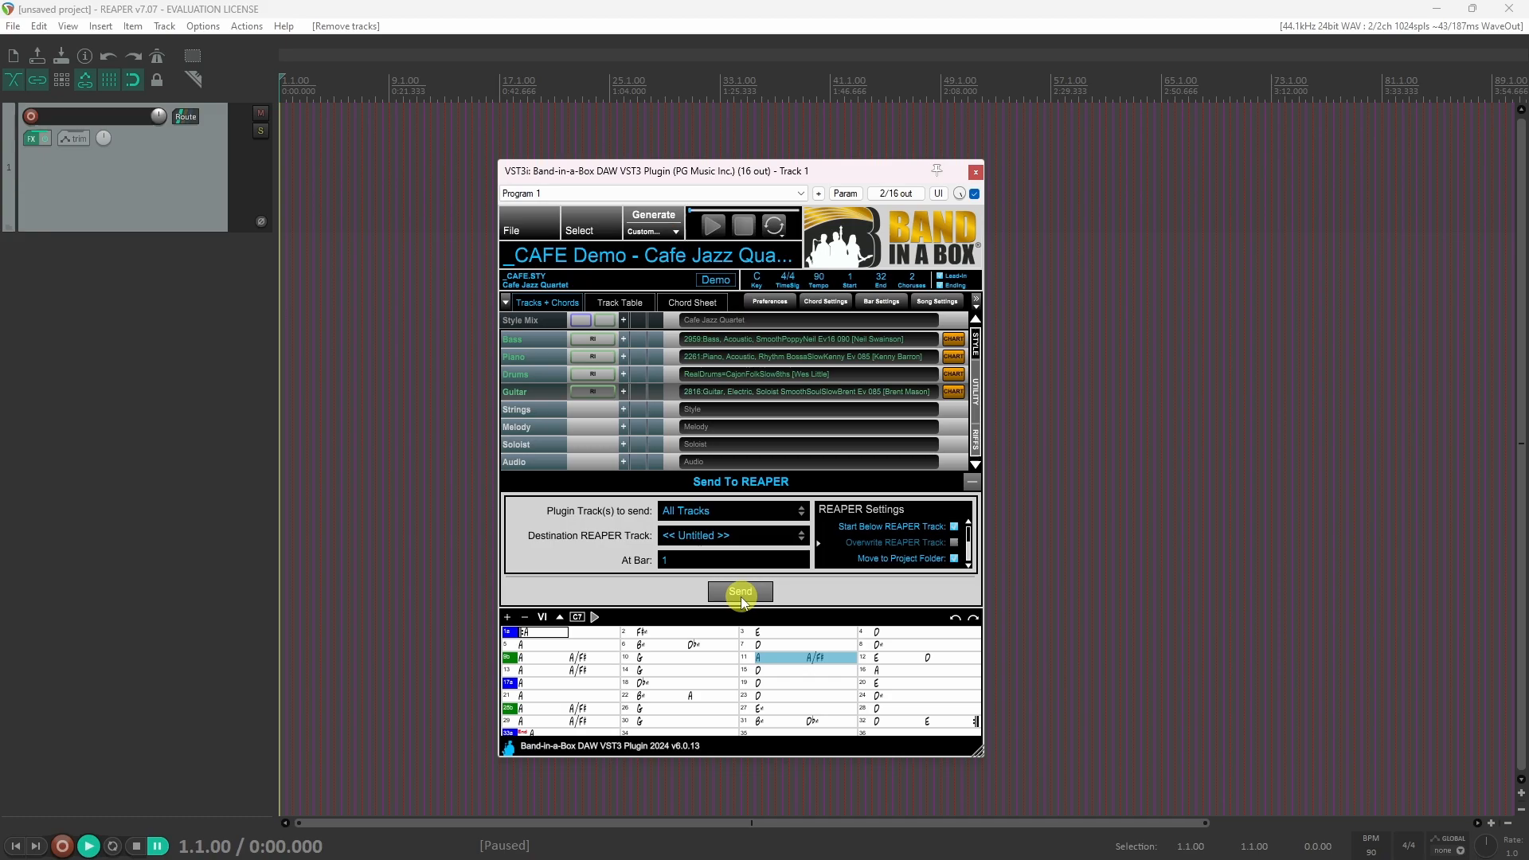
# - Send the generated parts as BB1 Bass, BB2 Piano, BB3 Drums, BB4 Guitar, then close the plugin
pyautogui.click(739, 591)
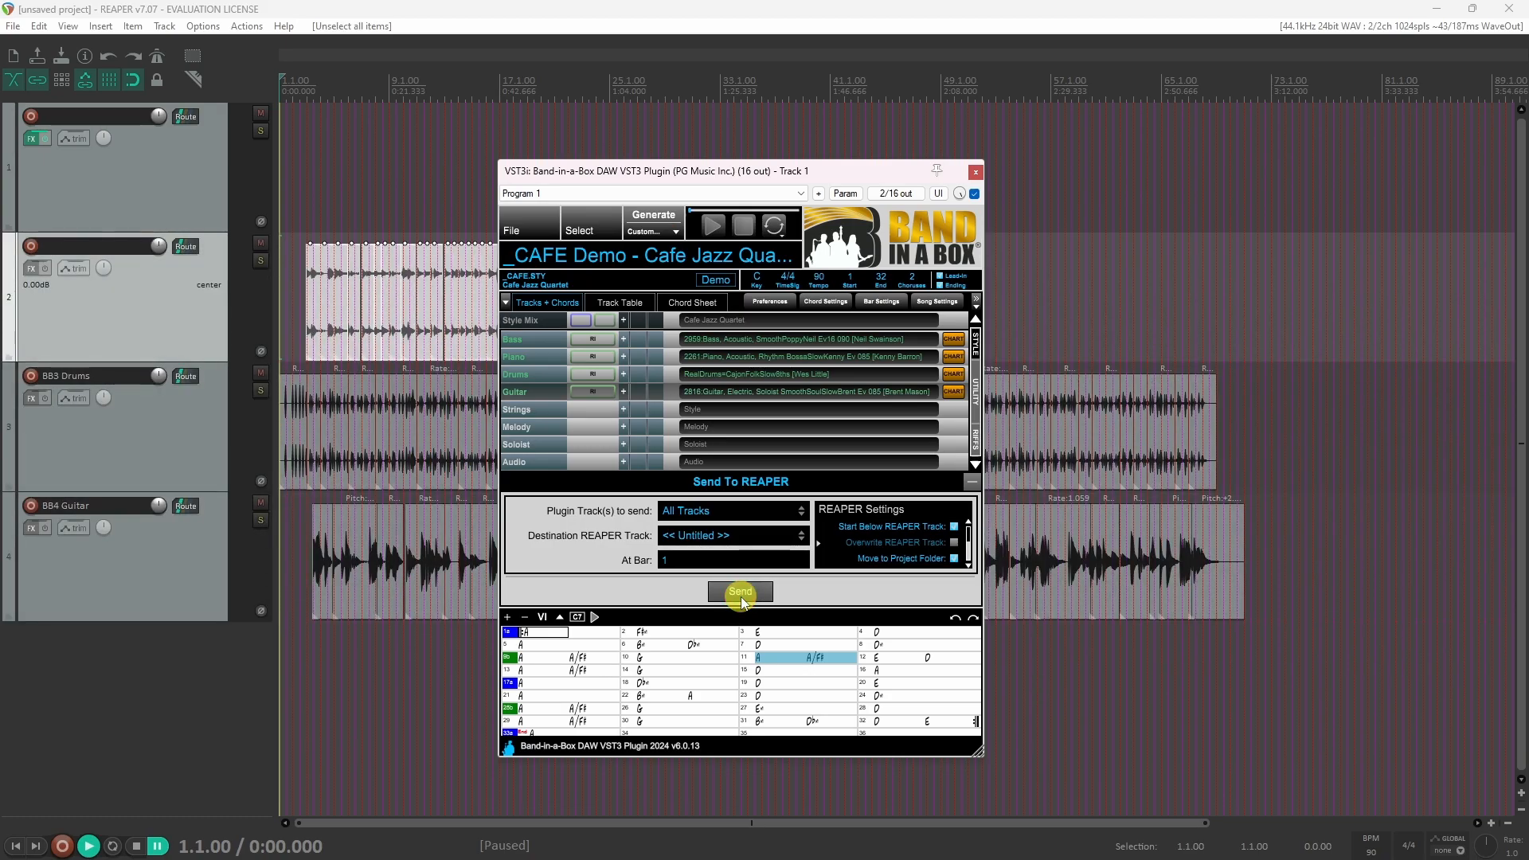
pyautogui.click(739, 591)
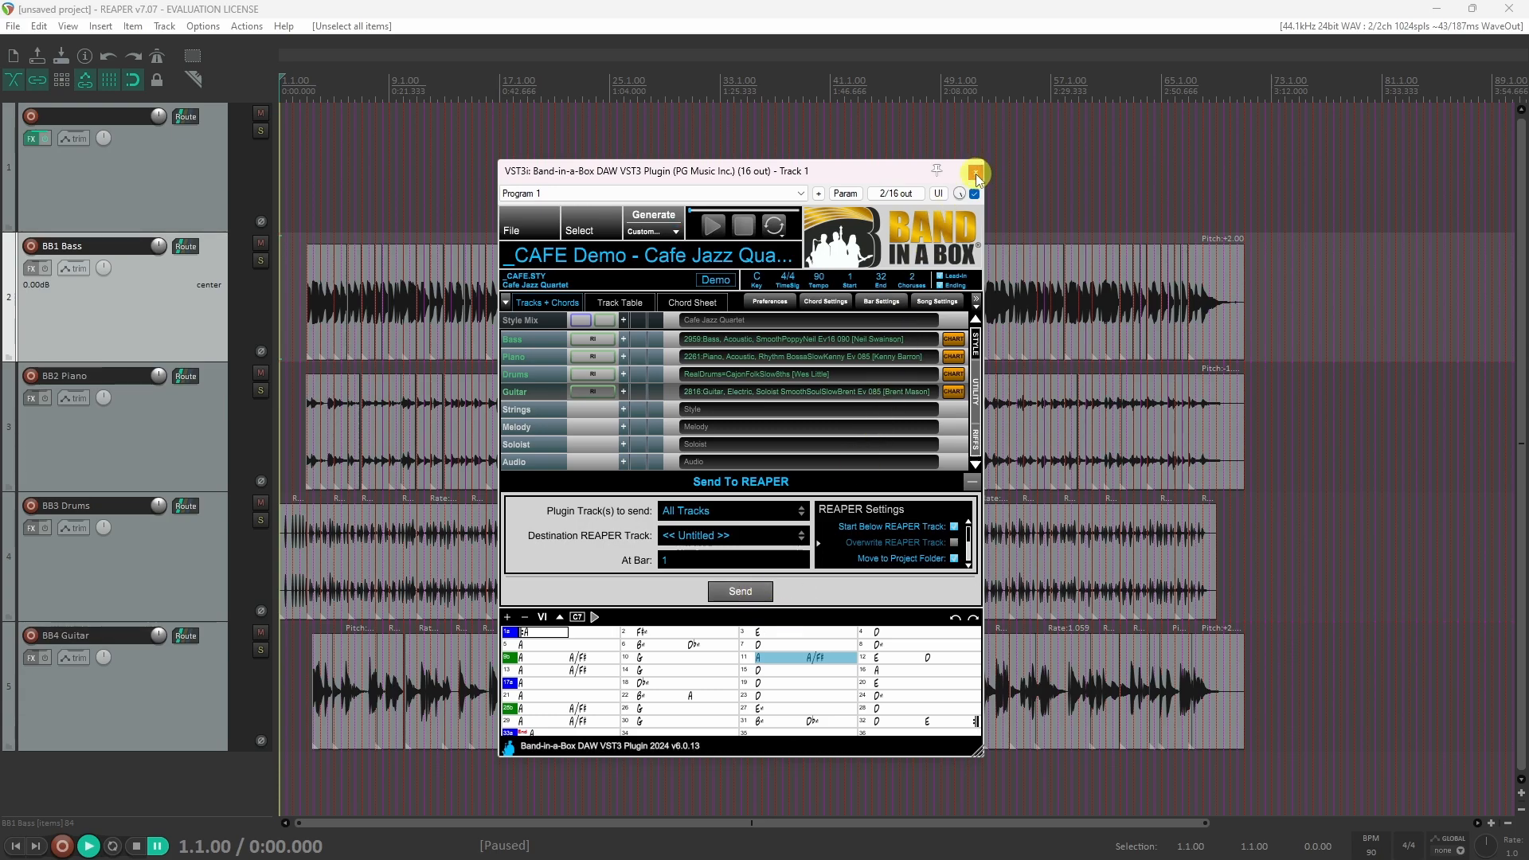
pyautogui.click(975, 173)
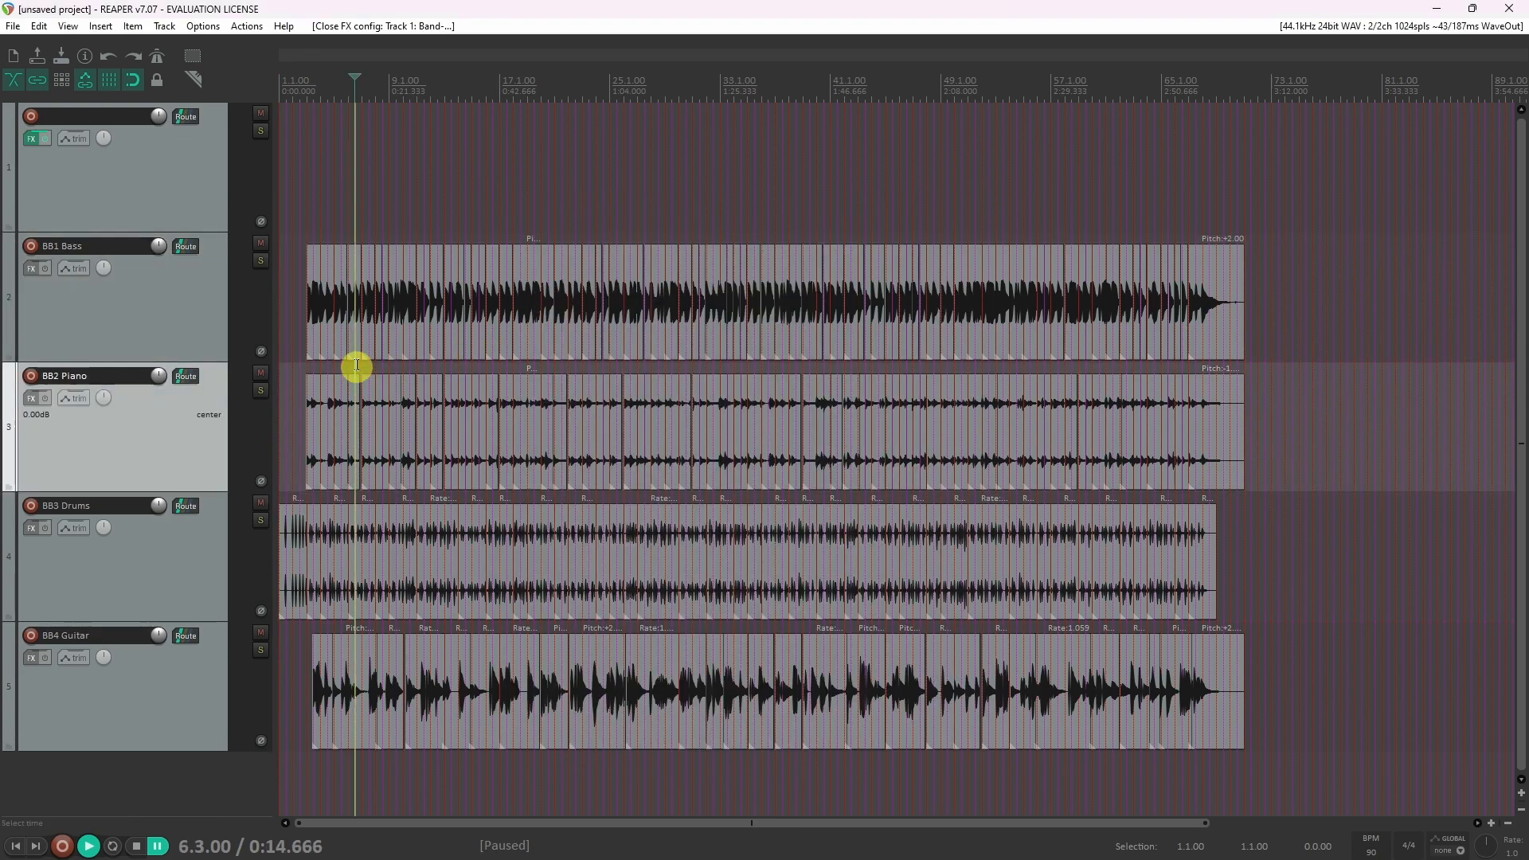